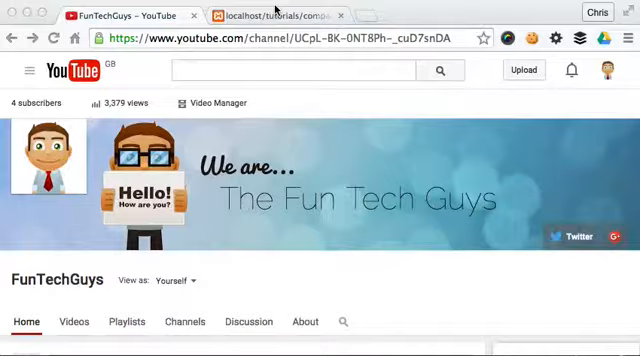
Step: Switch from Chrome to the comparison.php file in Sublime Text
{"action": "left_click", "coordinate": [280, 14]}
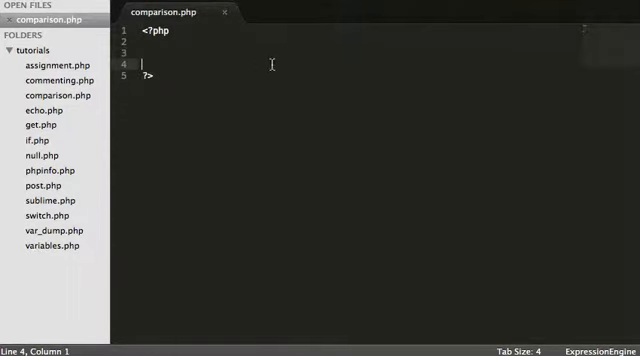
Step: Declare $name = 'Chris'; inside the PHP tags
{"action": "left_click", "coordinate": [148, 58]}
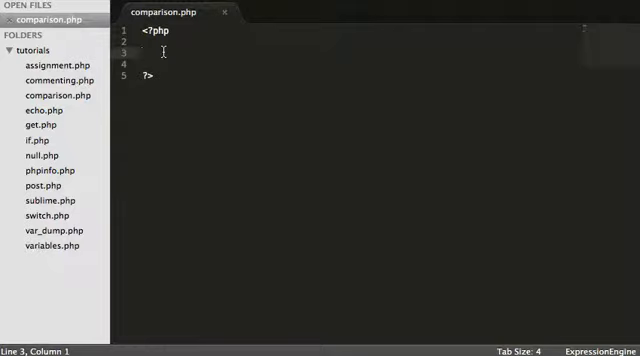
{"action": "type", "text": "$"}
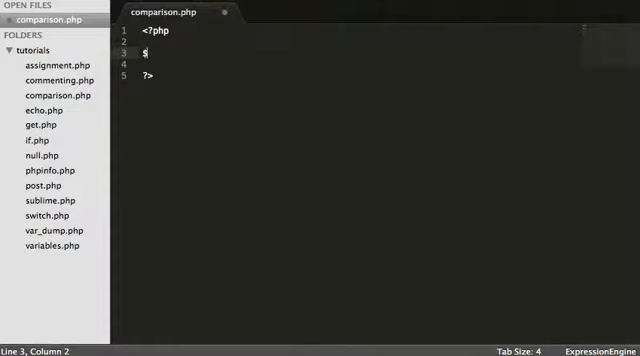
{"action": "type", "text": "name = 'Chris';"}
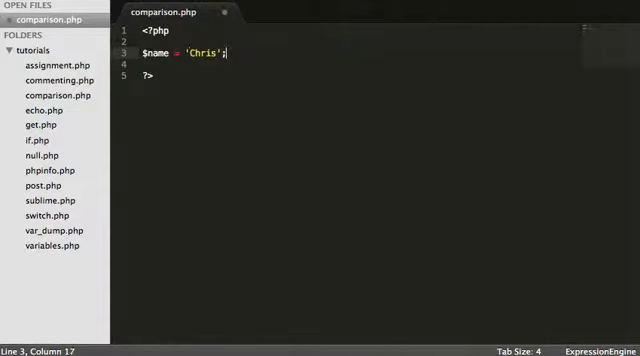
Step: Add an if($name == 'Chris') block that echoes "True"
{"action": "type", "text": "if(){"}
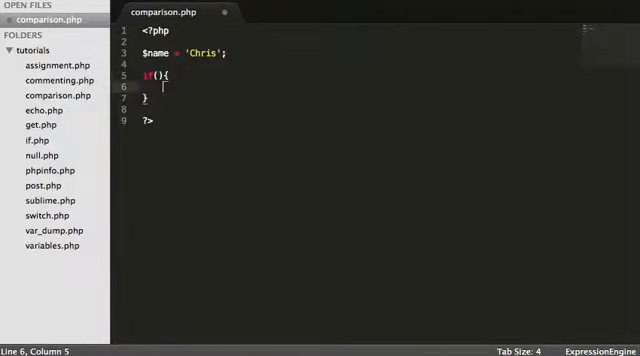
{"action": "type", "text": "$name"}
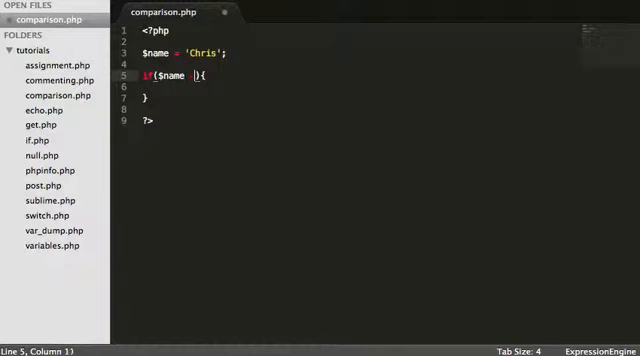
{"action": "type", "text": "== 'C'"}
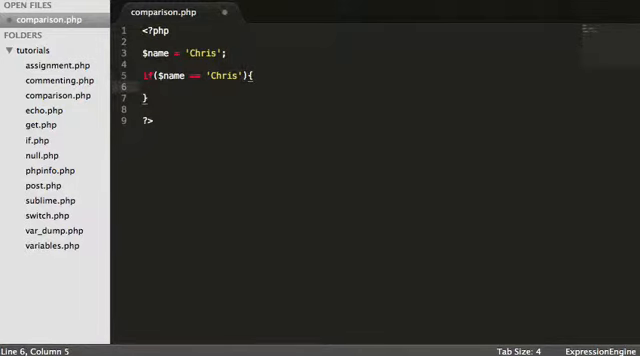
{"action": "type", "text": "echo \"\";"}
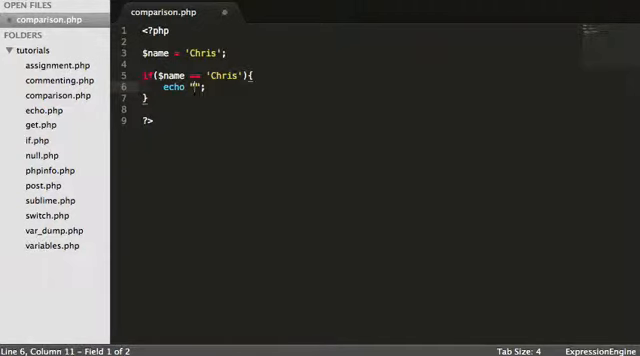
{"action": "type", "text": "H"}
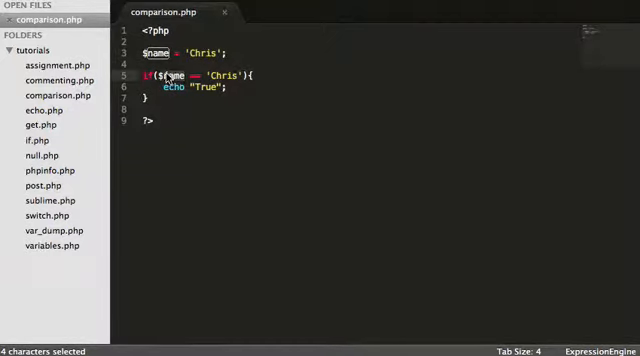
{"action": "left_click", "coordinate": [232, 76]}
{"action": "type", "text": "$"}
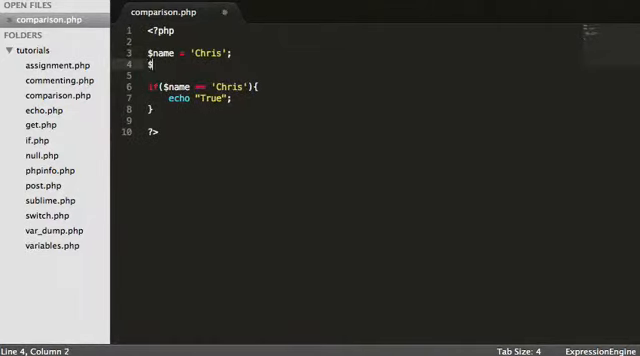
Step: Add $age = 27; and change the condition to if($age === '27')
{"action": "type", "text": "age"}
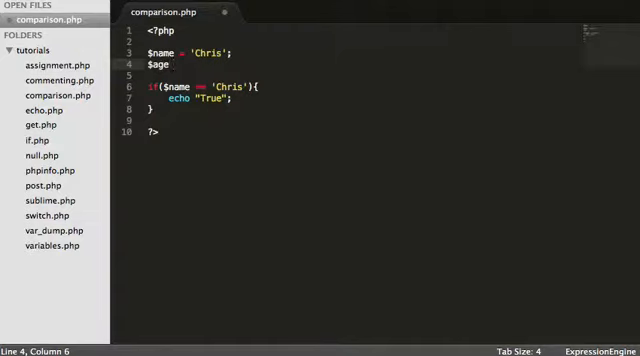
{"action": "type", "text": "= 27;"}
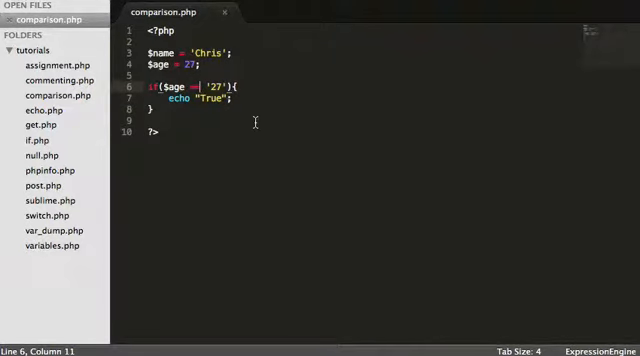
{"action": "type", "text": "="}
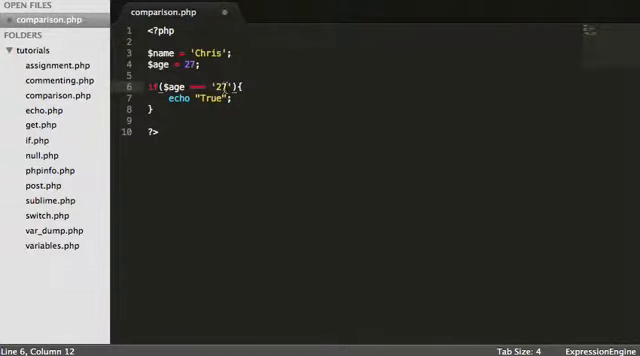
{"action": "double_click", "coordinate": [190, 64]}
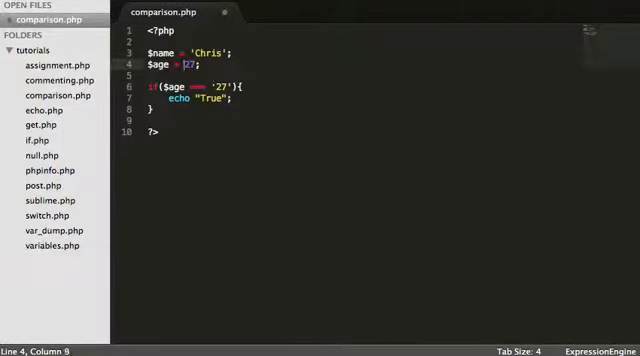
{"action": "type", "text": "'27'"}
{"action": "left_click", "coordinate": [272, 108]}
{"action": "type", "text": " else {"}
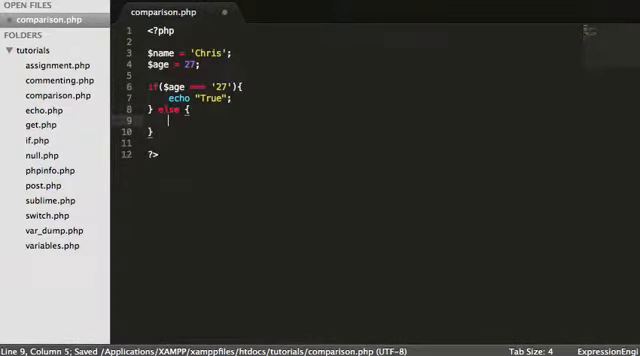
Step: Fill the else branch with echo 'False'; for when the comparison fails
{"action": "type", "text": "echo"}
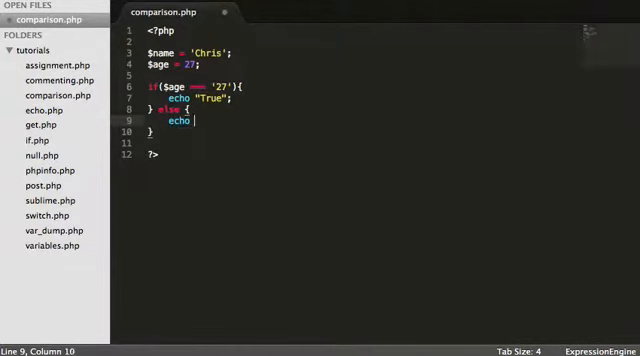
{"action": "type", "text": "'';"}
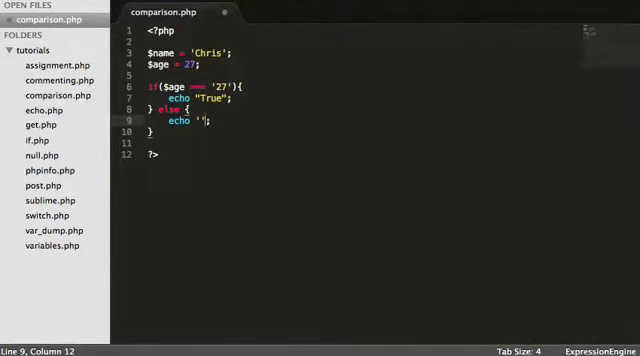
{"action": "type", "text": "f"}
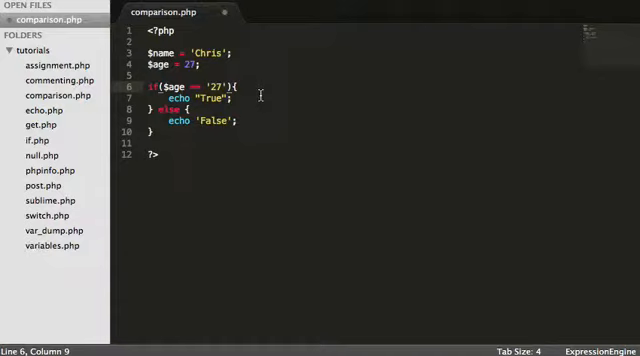
{"action": "mouse_move", "coordinate": [210, 94]}
{"action": "type", "text": "="}
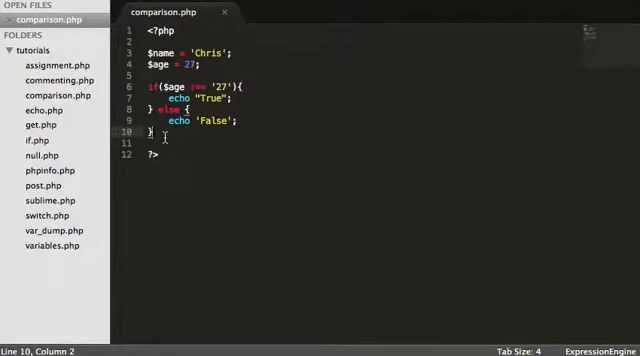
{"action": "type", "text": "if(){"}
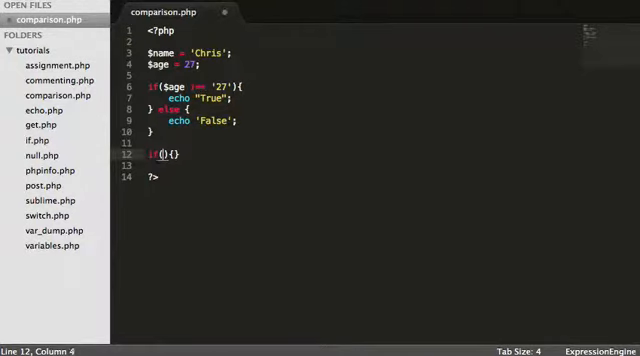
{"action": "type", "text": "empty"}
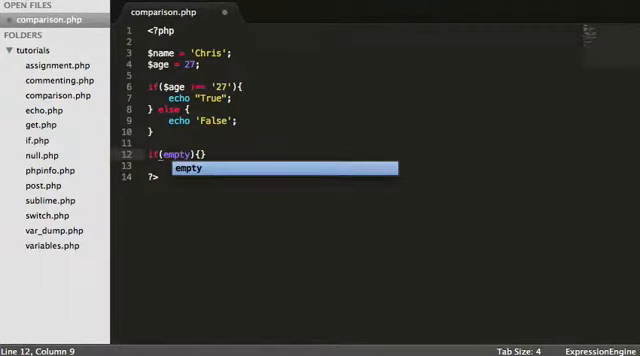
{"action": "type", "text": "$_PO)"}
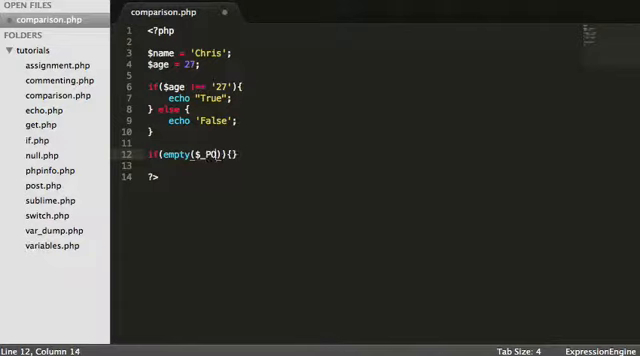
{"action": "type", "text": "OST["}
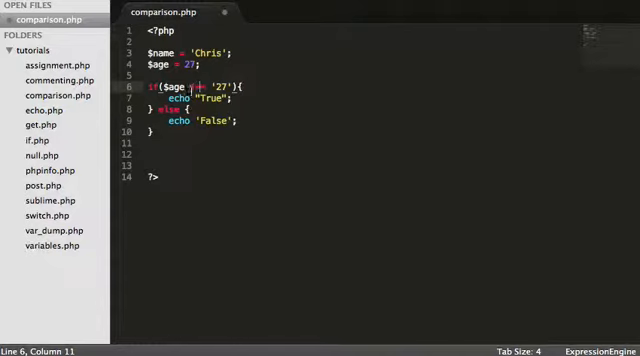
Step: Replace the === operator in the $age condition with a different comparison operator
{"action": "left_click_drag", "start_coordinate": [184, 86], "coordinate": [204, 86]}
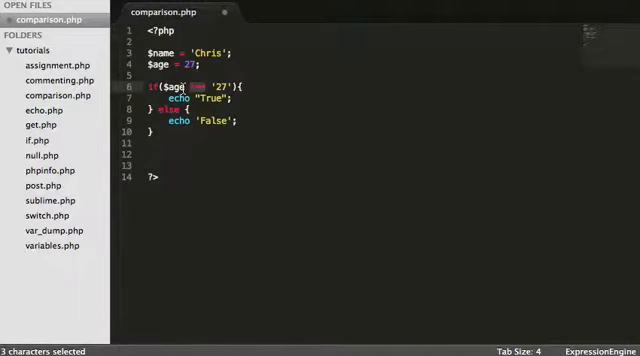
{"action": "key", "text": "Delete"}
{"action": "type", "text": ">"}
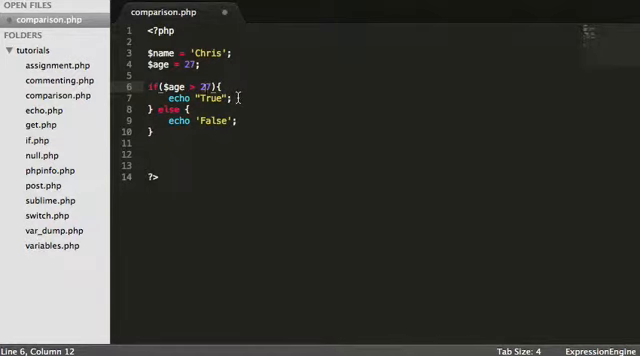
{"action": "type", "text": "d"}
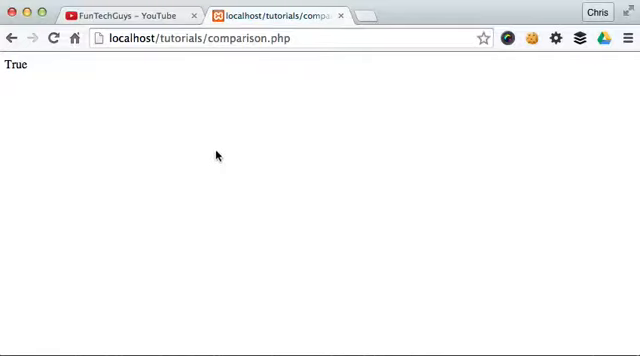
{"action": "mouse_move", "coordinate": [256, 170]}
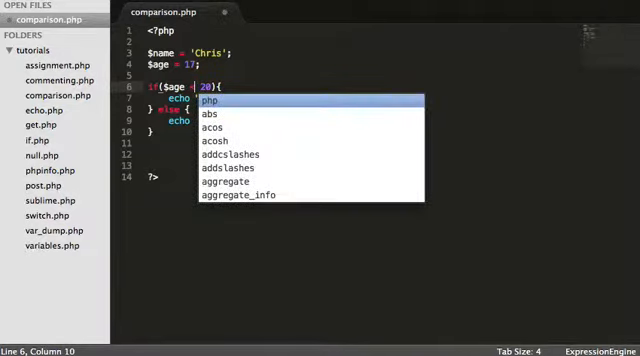
Step: Set $age to 20 and make the if condition compare $age against 20
{"action": "scroll", "scroll_direction": "down", "scroll_amount": 3}
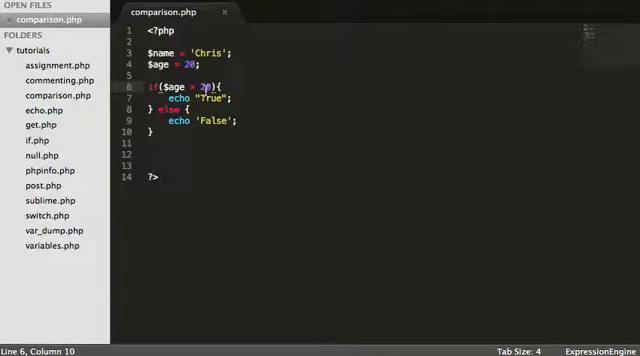
{"action": "type", "text": "="}
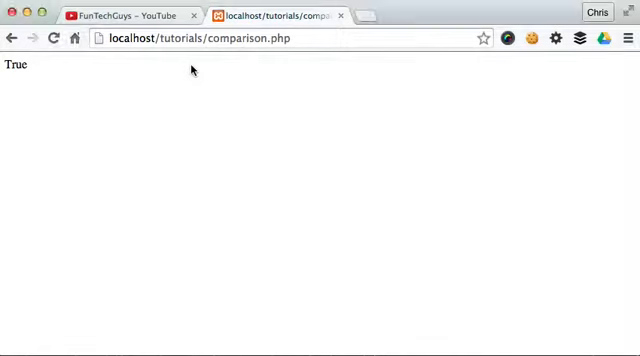
{"action": "mouse_move", "coordinate": [256, 148]}
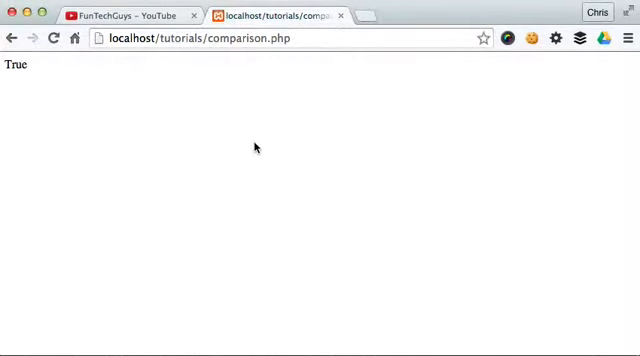